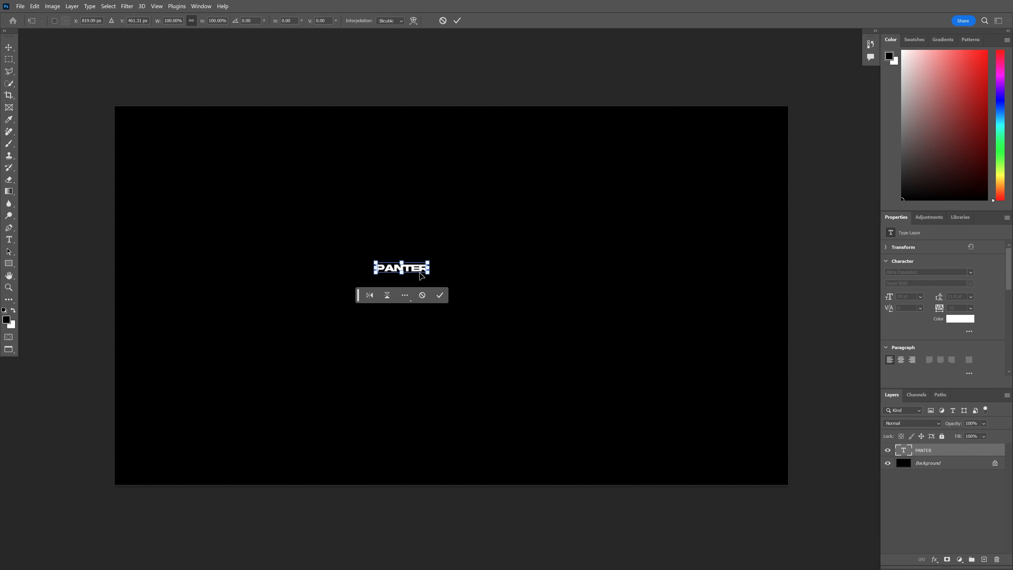
- Scale the white PANTER text up by a corner handle so it fills most of the black canvas
{"action": "left_click_drag", "start_coordinate": [425, 279], "coordinate": [621, 310]}
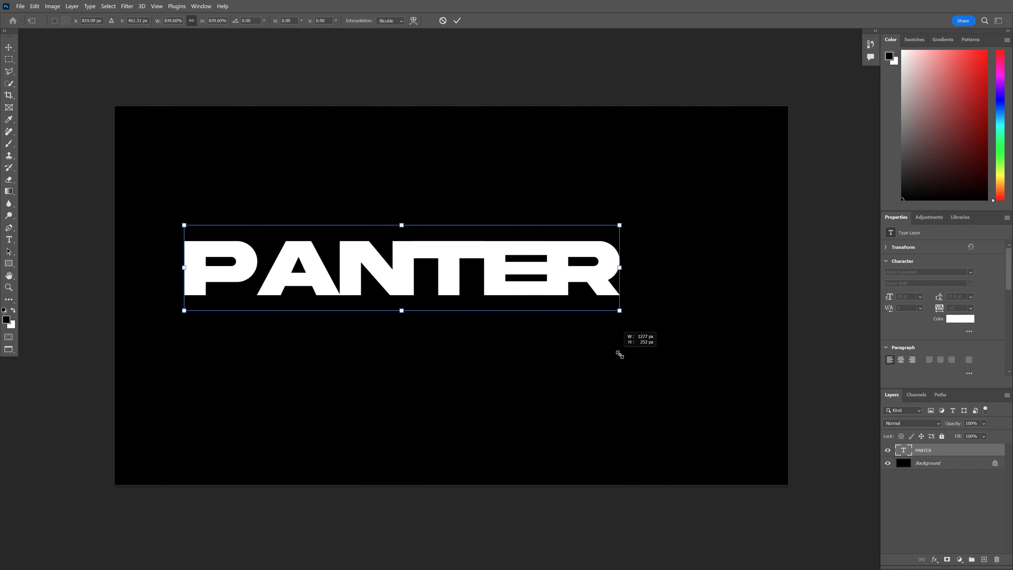
- Apply Field Blur with pins on the text, softening letters unevenly around N and R
{"action": "left_click", "coordinate": [126, 6]}
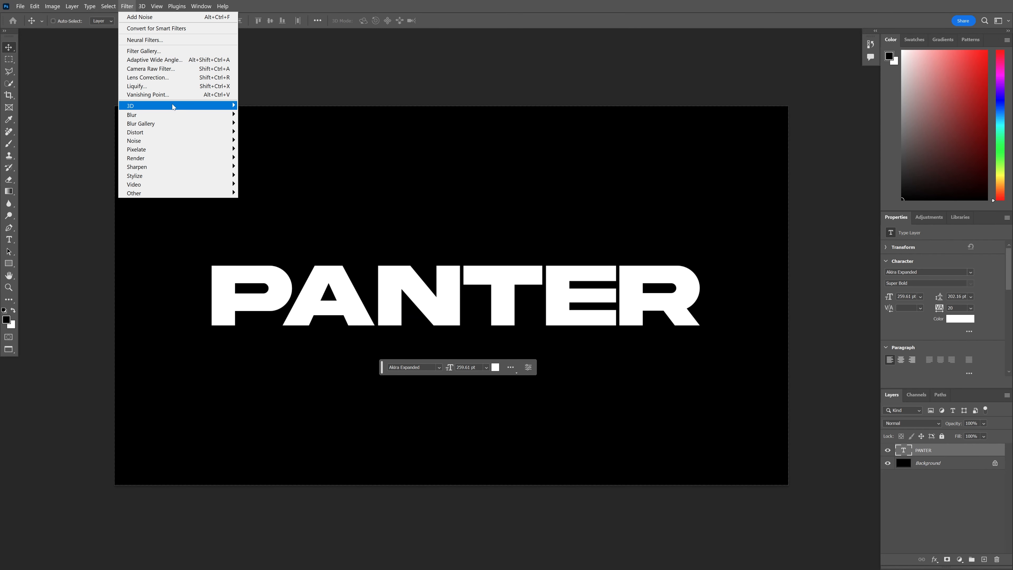
{"action": "mouse_move", "coordinate": [140, 123]}
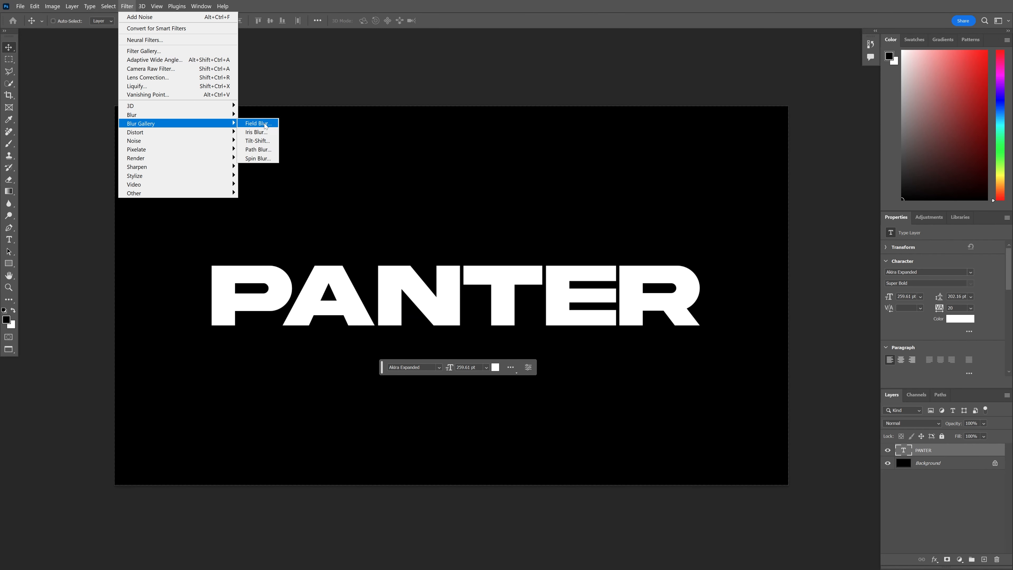
{"action": "left_click", "coordinate": [257, 123]}
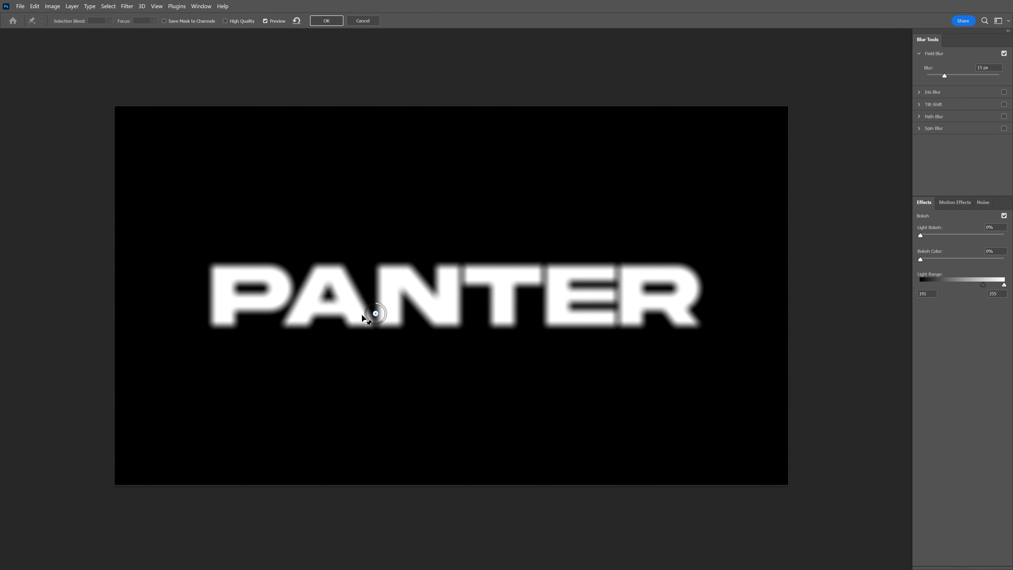
{"action": "left_click_drag", "start_coordinate": [375, 313], "coordinate": [326, 322]}
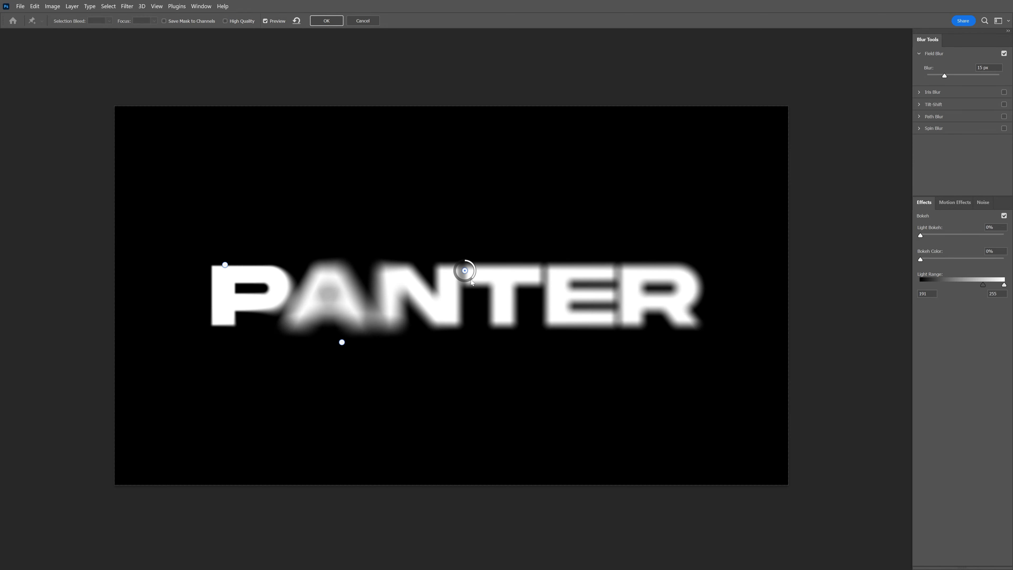
{"action": "left_click_drag", "start_coordinate": [464, 270], "coordinate": [681, 264]}
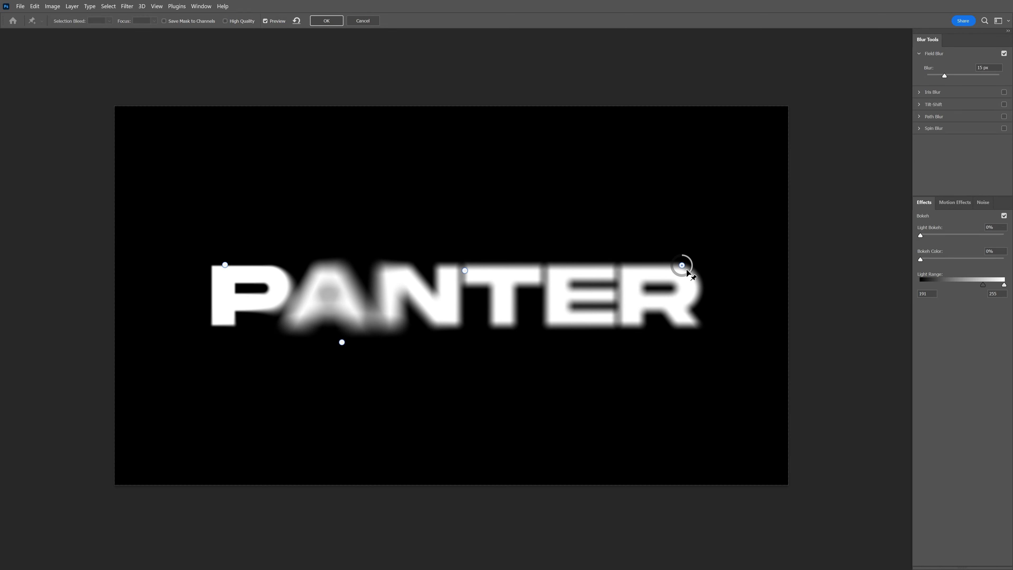
{"action": "left_click_drag", "start_coordinate": [683, 264], "coordinate": [613, 325]}
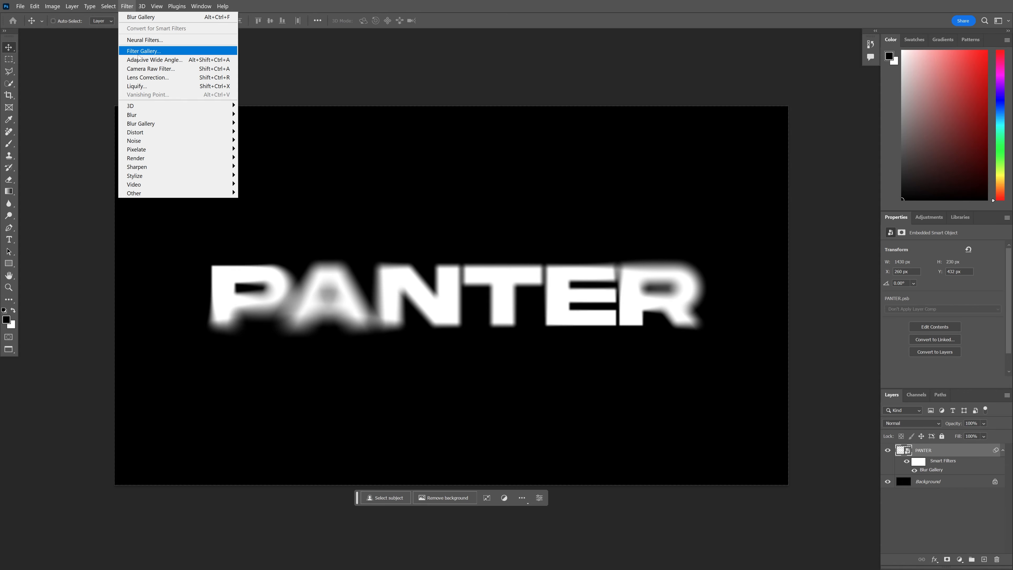
- Apply Halftone Pattern from Filter Gallery with Line type, Size 3, Contrast 31
{"action": "left_click", "coordinate": [143, 51]}
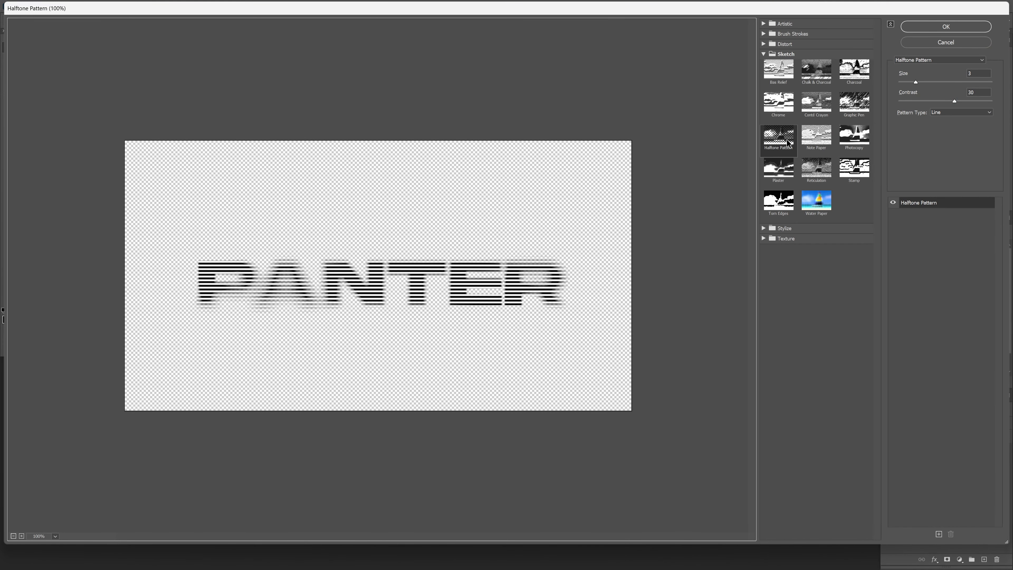
{"action": "mouse_move", "coordinate": [919, 117]}
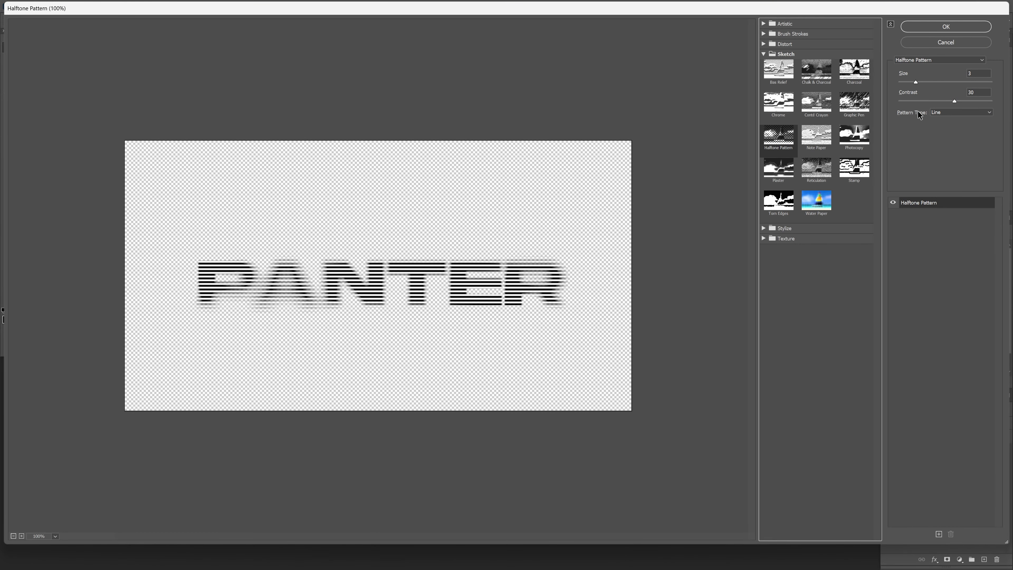
{"action": "left_click", "coordinate": [961, 112]}
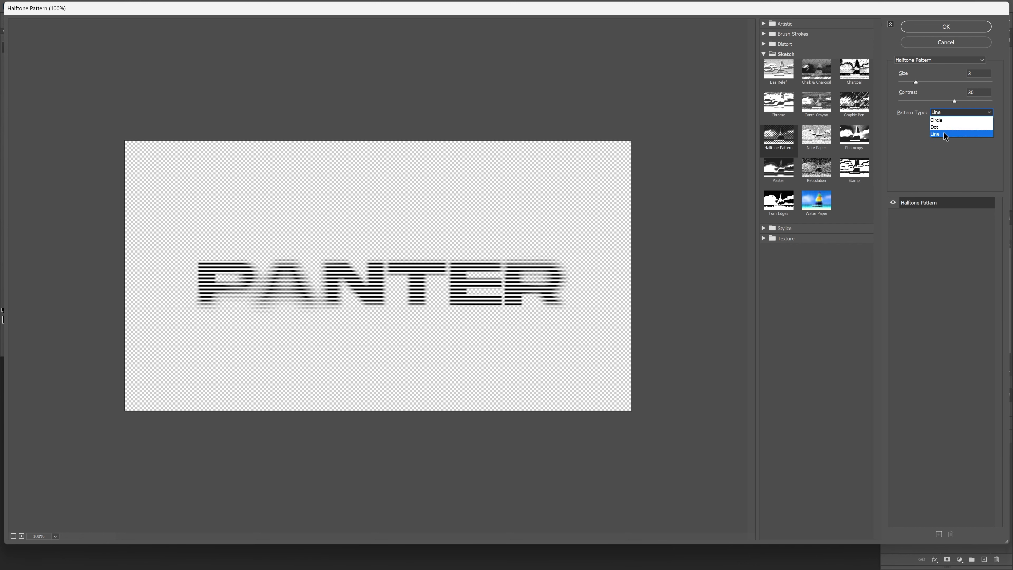
{"action": "left_click", "coordinate": [935, 134]}
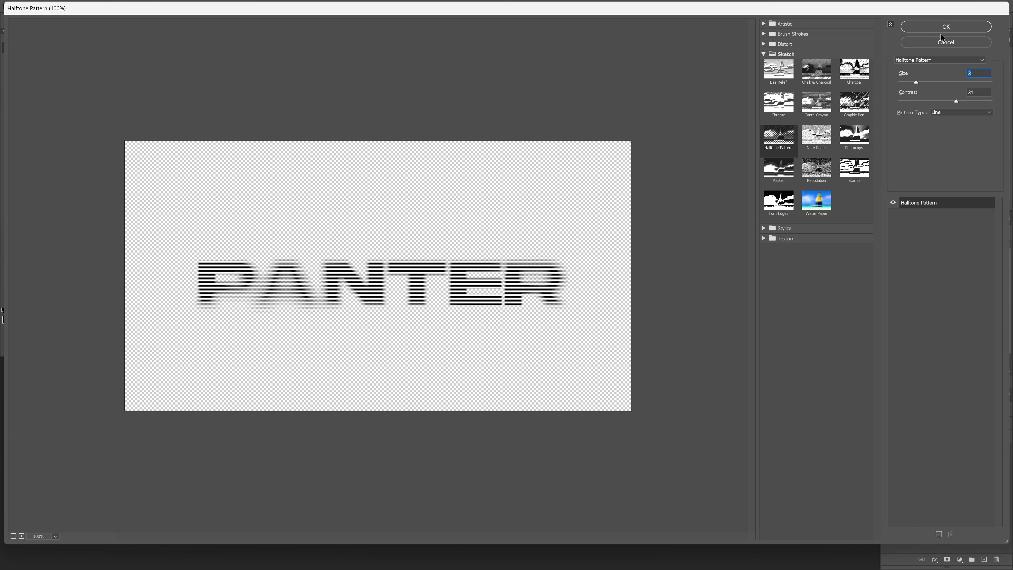
{"action": "left_click", "coordinate": [946, 26]}
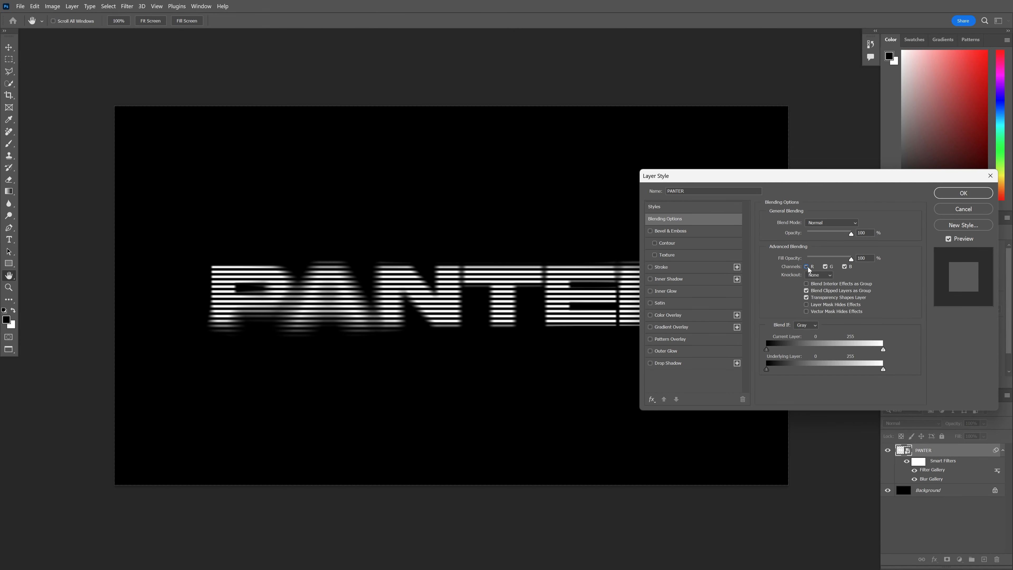
- Restrict the original and its two copies each to one channel — one to blue, one to red — via Blending Options
{"action": "left_click", "coordinate": [963, 193]}
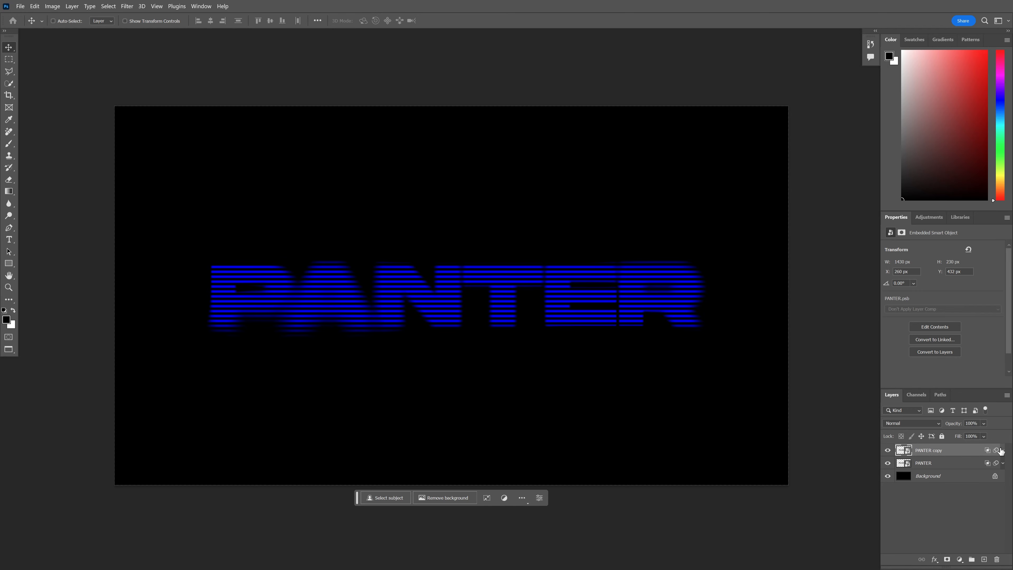
{"action": "double_click", "coordinate": [945, 450]}
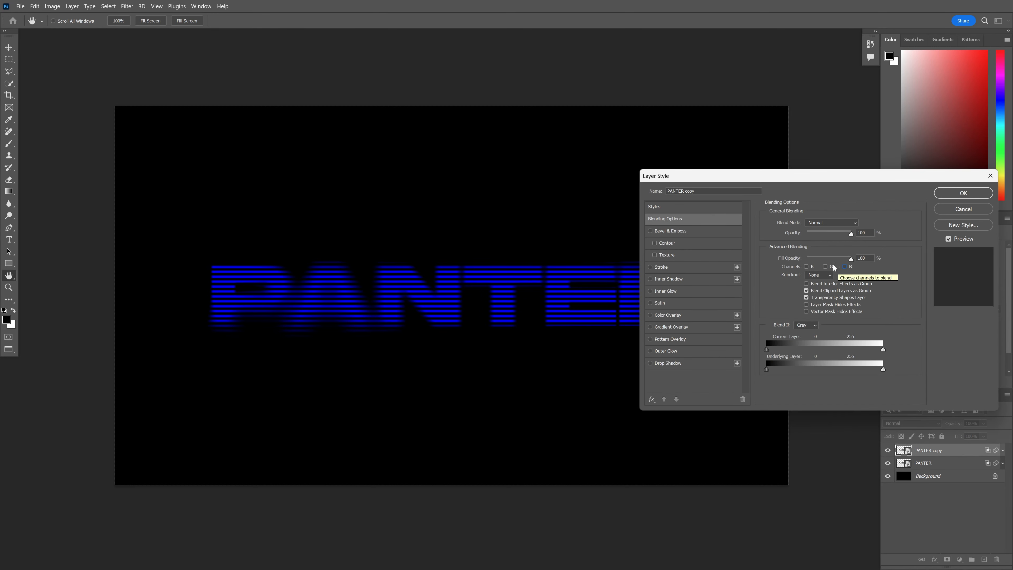
{"action": "left_click", "coordinate": [963, 193]}
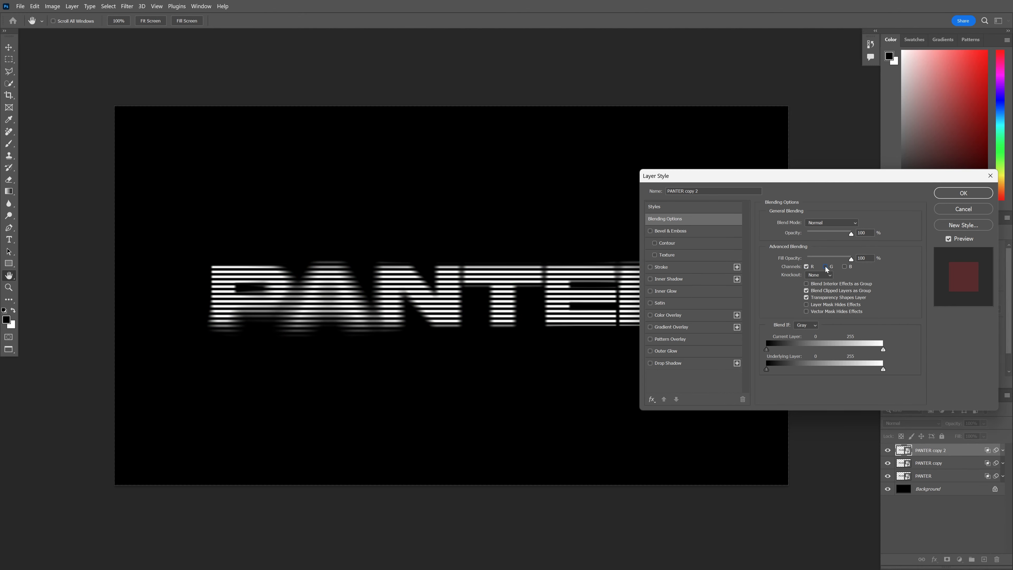
{"action": "left_click", "coordinate": [963, 194]}
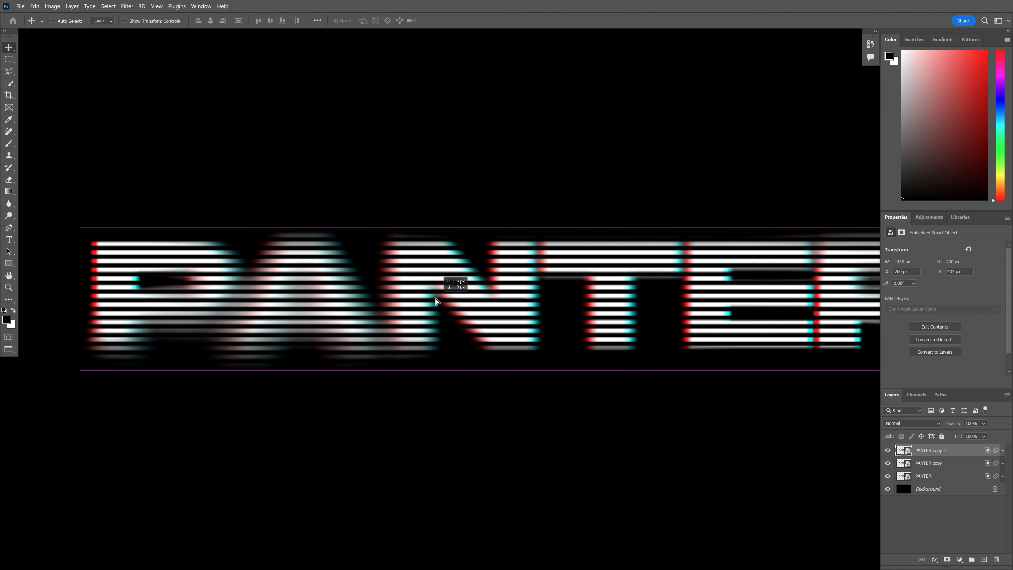
- Move the original PANTER layer slightly sideways so red and cyan fringes show along the letters
{"action": "left_click", "coordinate": [923, 476]}
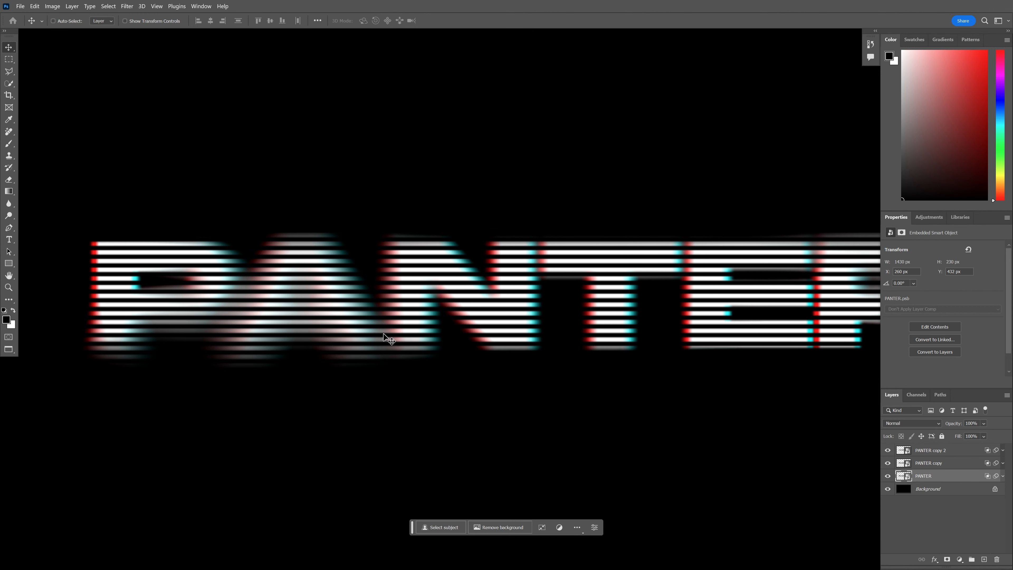
{"action": "left_click_drag", "start_coordinate": [384, 336], "coordinate": [396, 336]}
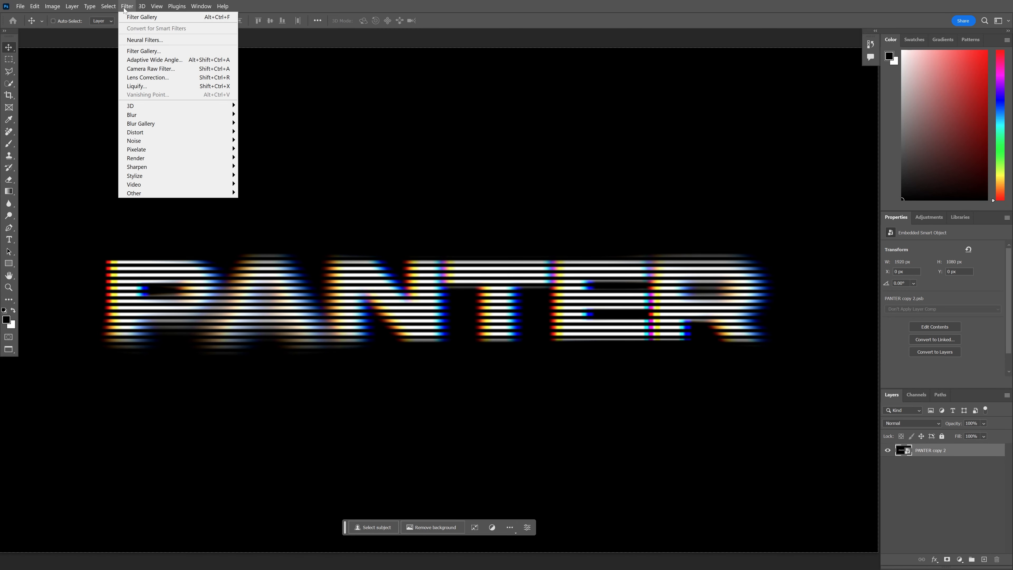
- Add Noise at 17.75% Uniform over the merged PANTER smart object and black background
{"action": "left_click", "coordinate": [134, 141]}
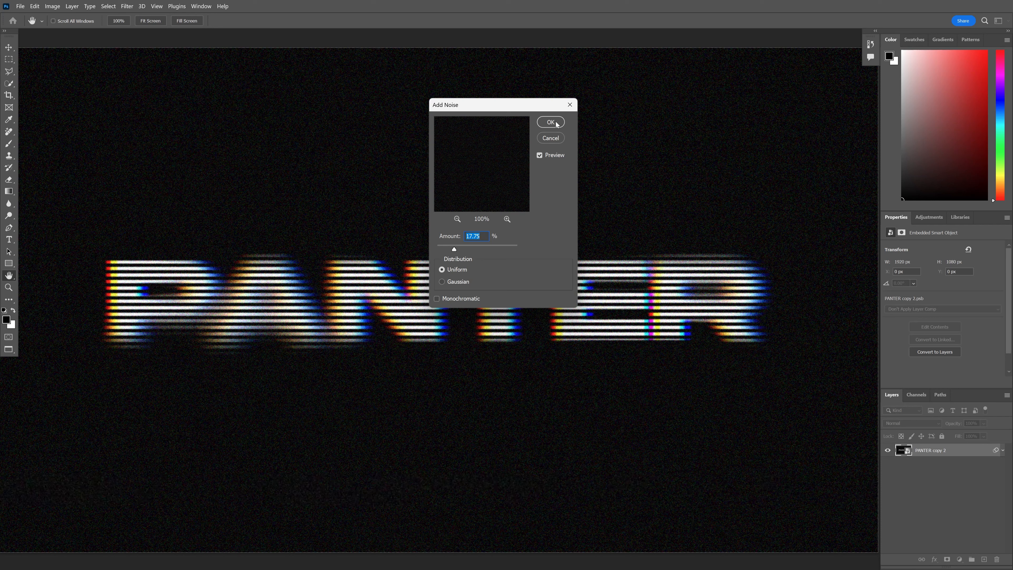
{"action": "left_click", "coordinate": [550, 122]}
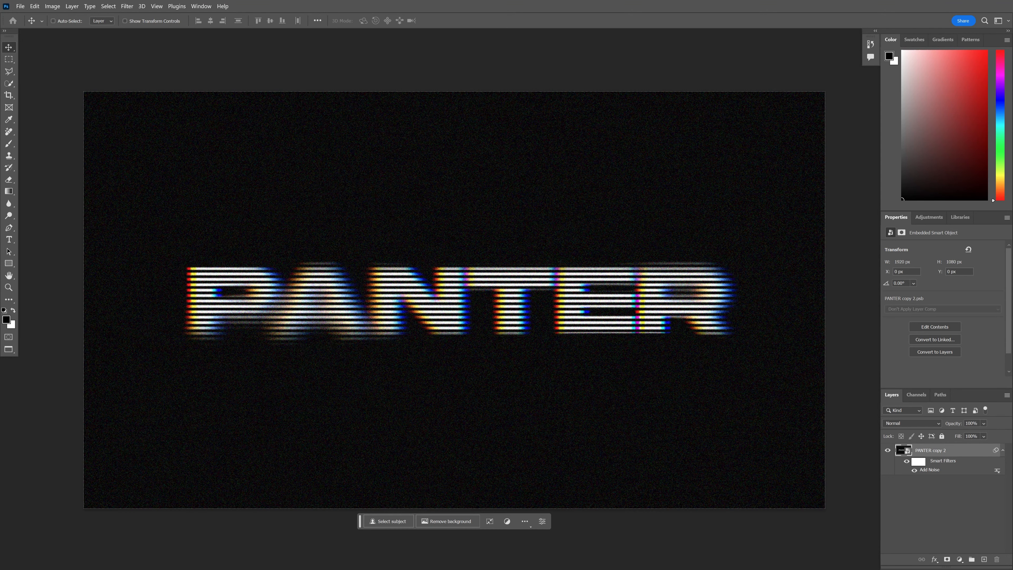